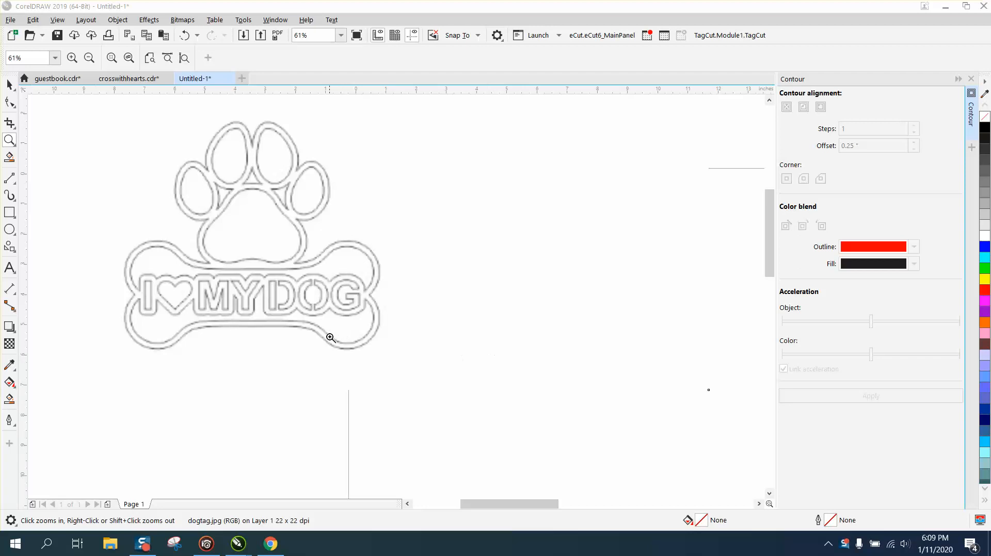
mouse_move(309, 274)
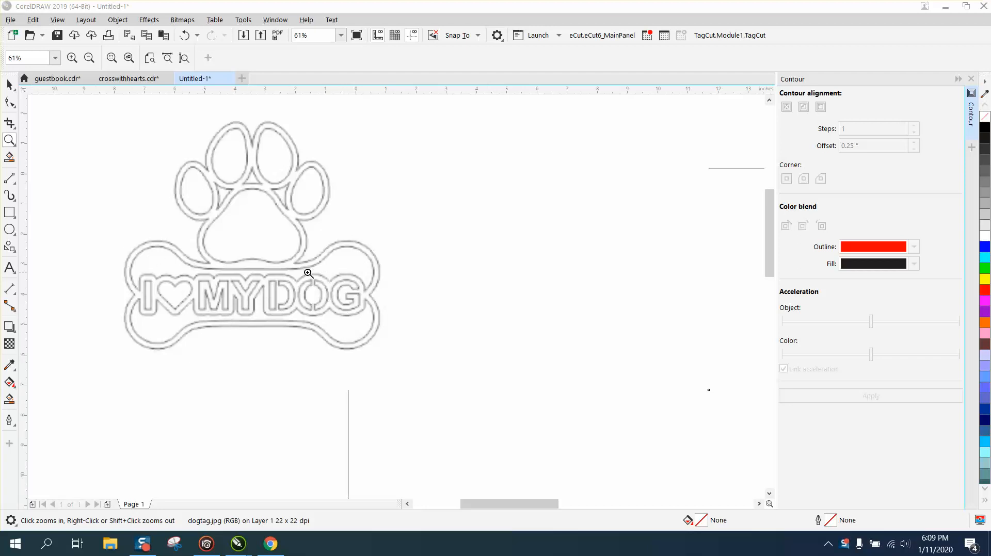
Zoom around the page to inspect the paw tag and the two ECHO bone tags
scroll("down", 3)
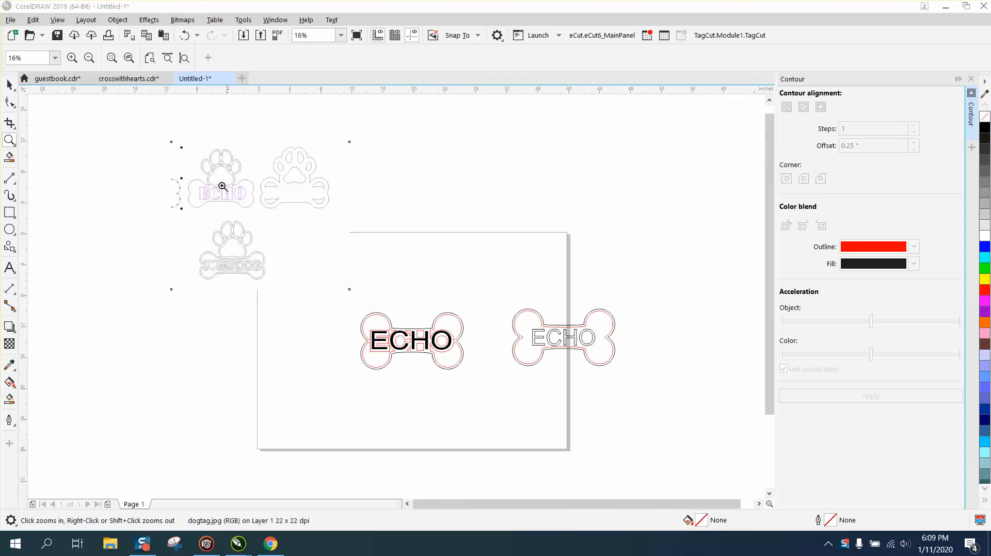
left_click(222, 187)
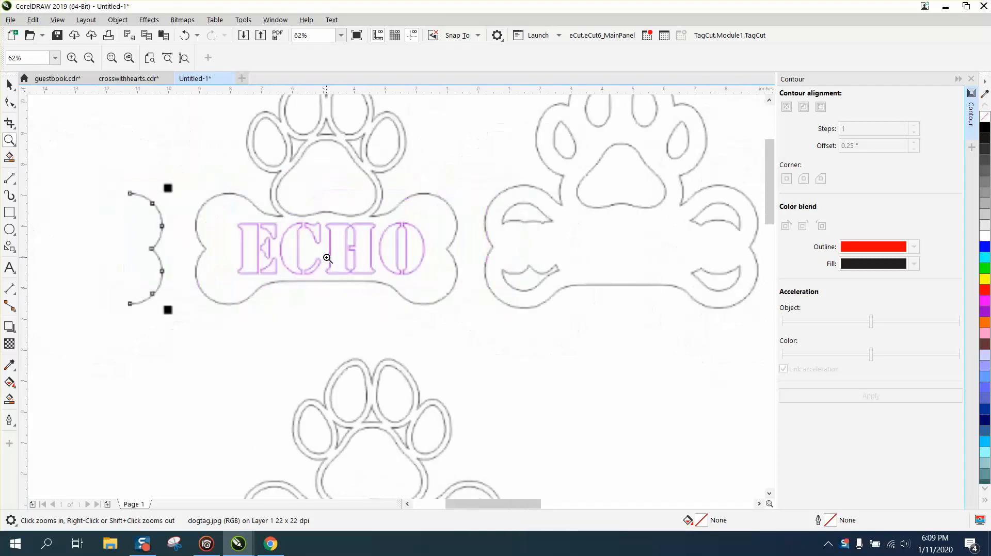
right_click(327, 258)
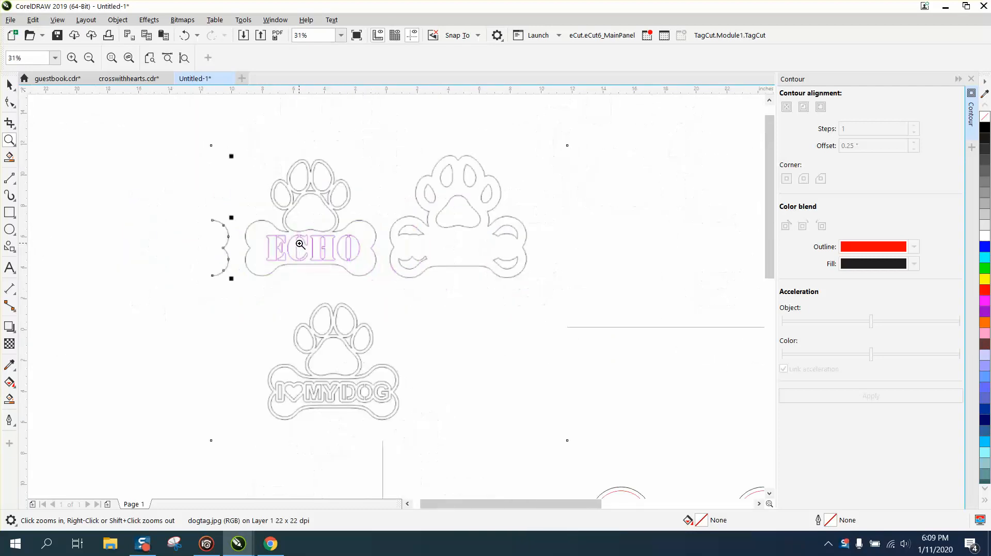
left_click(89, 58)
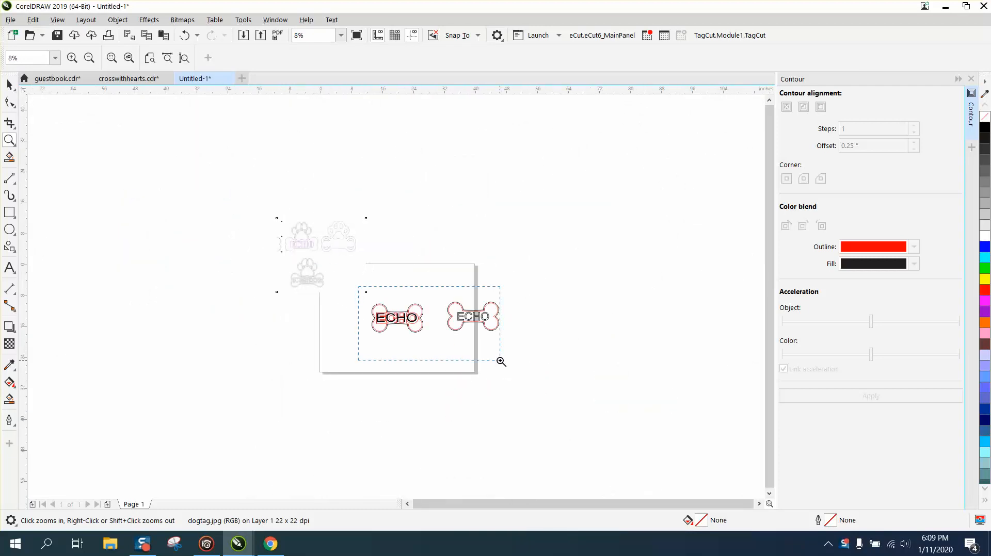
left_click(499, 361)
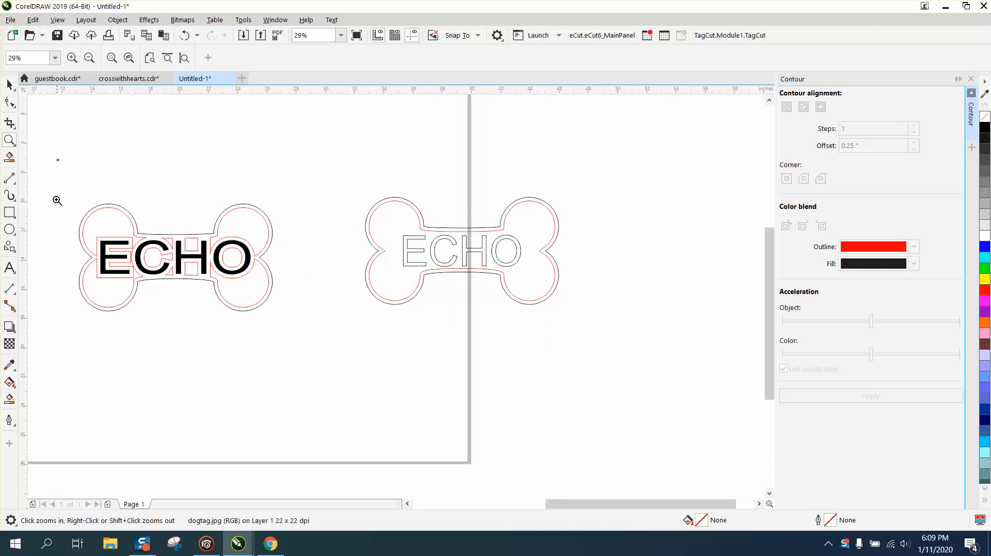
mouse_move(24, 398)
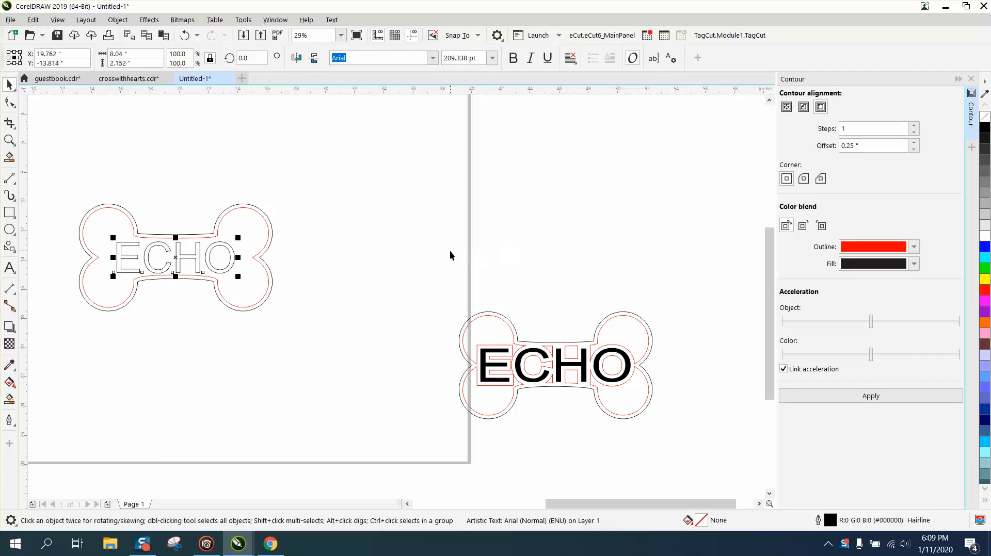
mouse_move(235, 259)
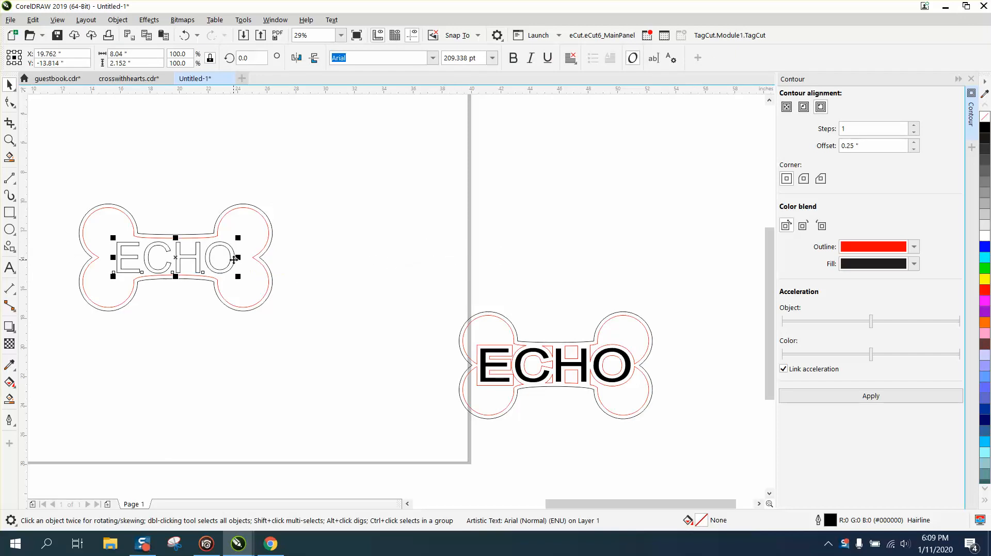
Convert the ECHO text to curves and apply a 0.25-inch outside contour to it
left_click(117, 20)
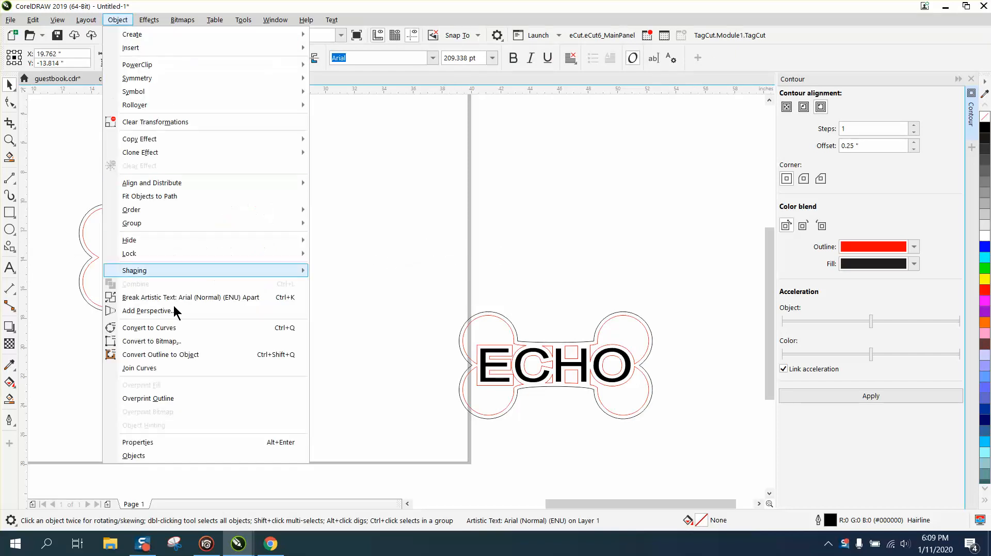
left_click(148, 327)
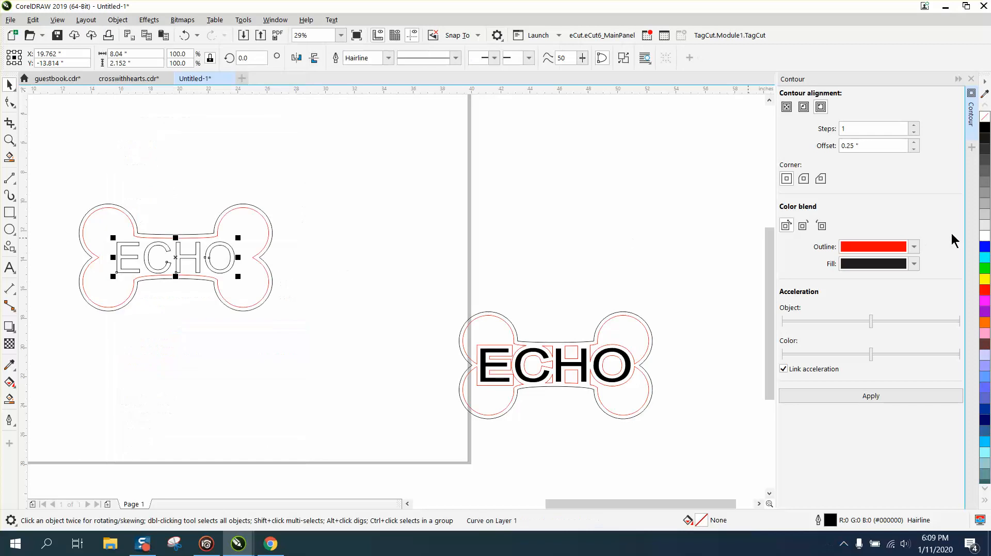
left_click(821, 107)
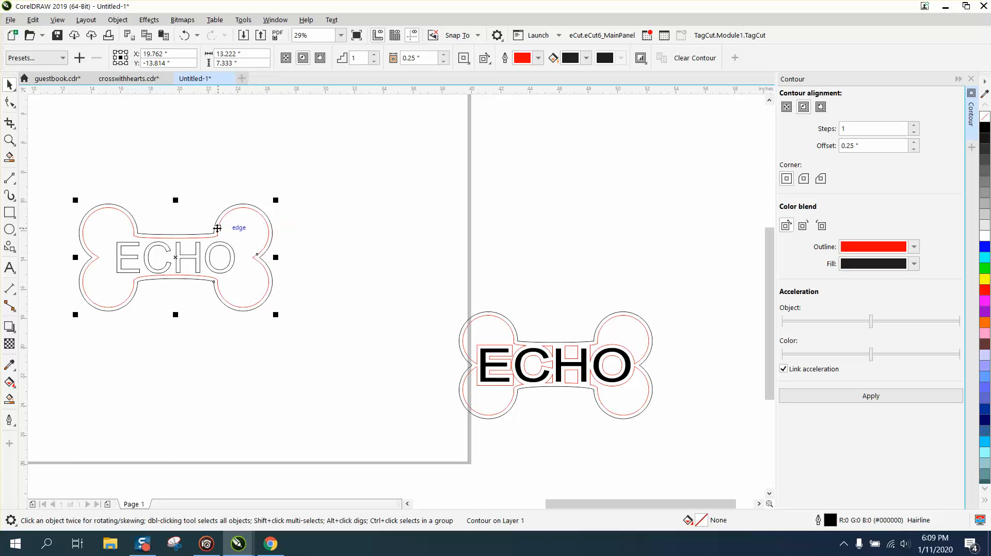
mouse_move(224, 251)
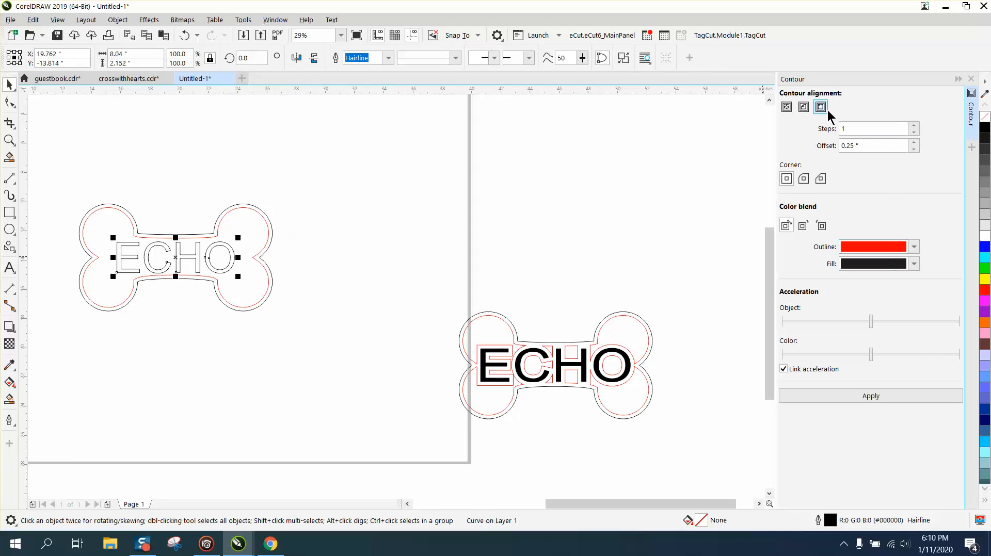
left_click(820, 106)
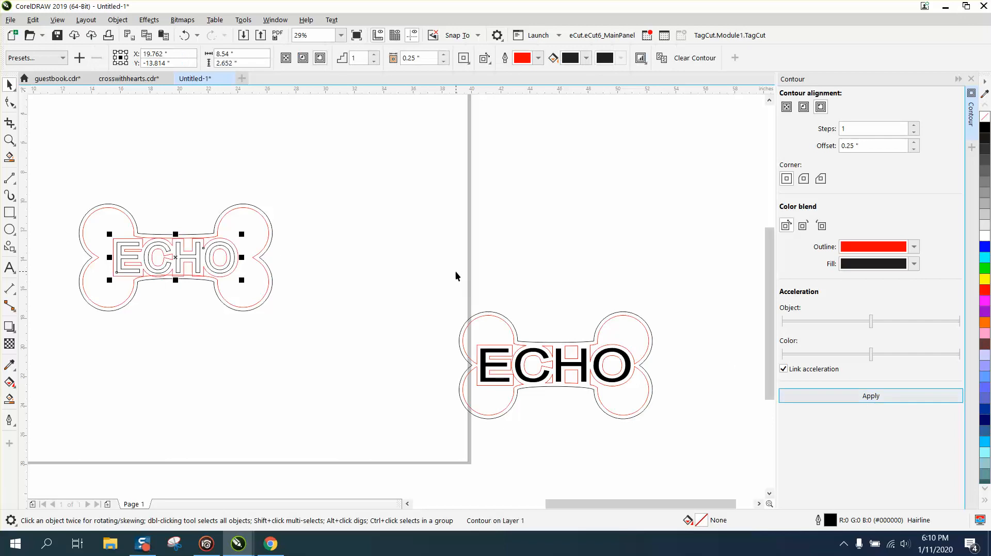
mouse_move(25, 142)
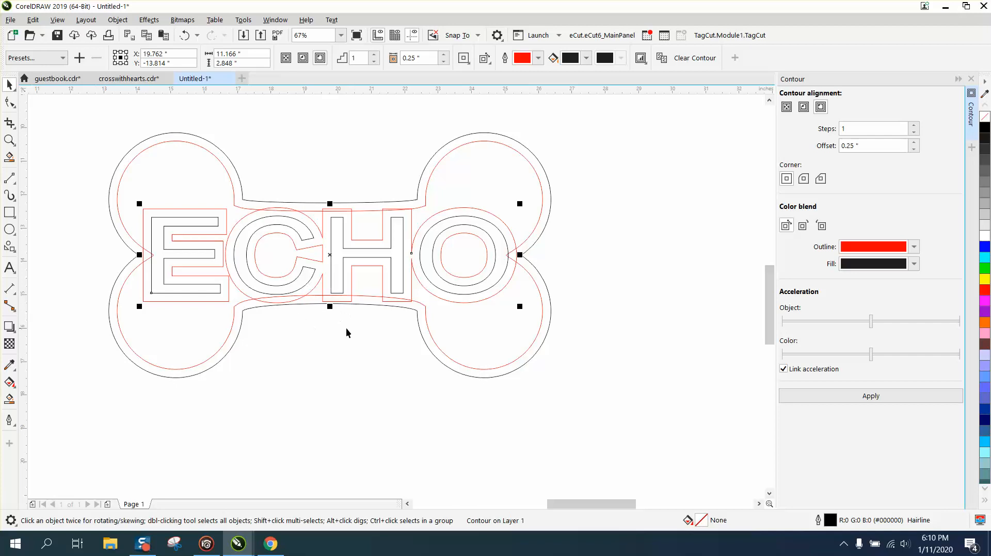
Select the bone tag outline and move it above the contoured ECHO lettering
scroll("down", 3)
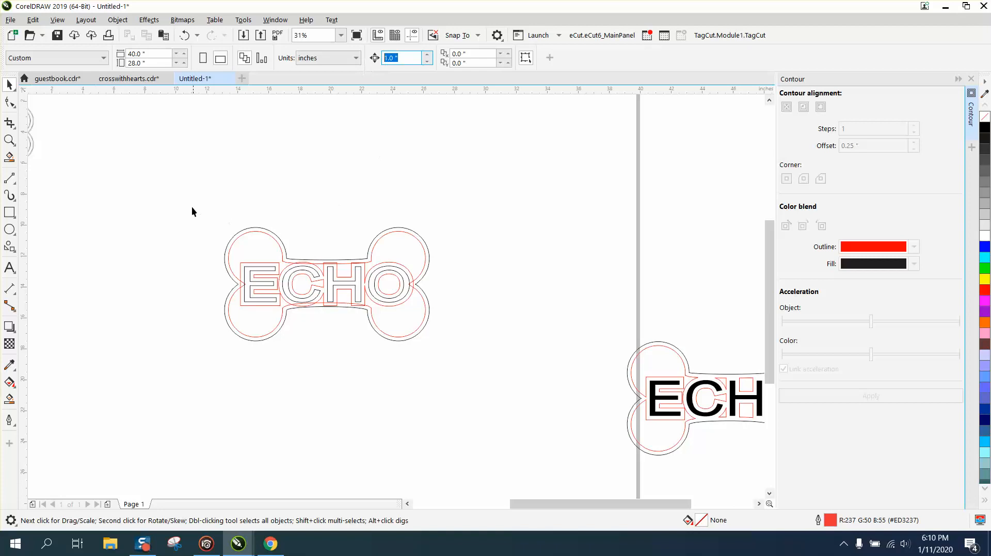
left_click(328, 284)
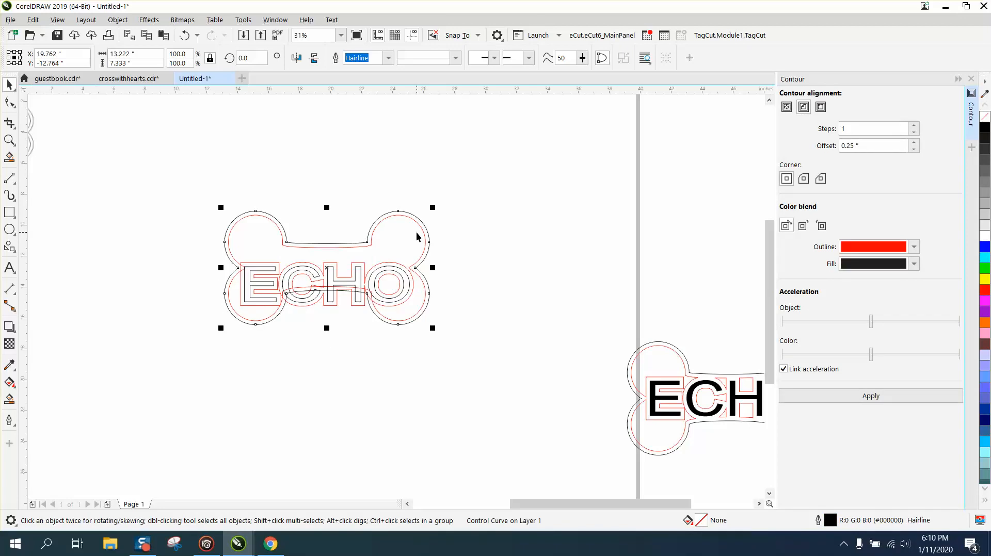
left_click(117, 20)
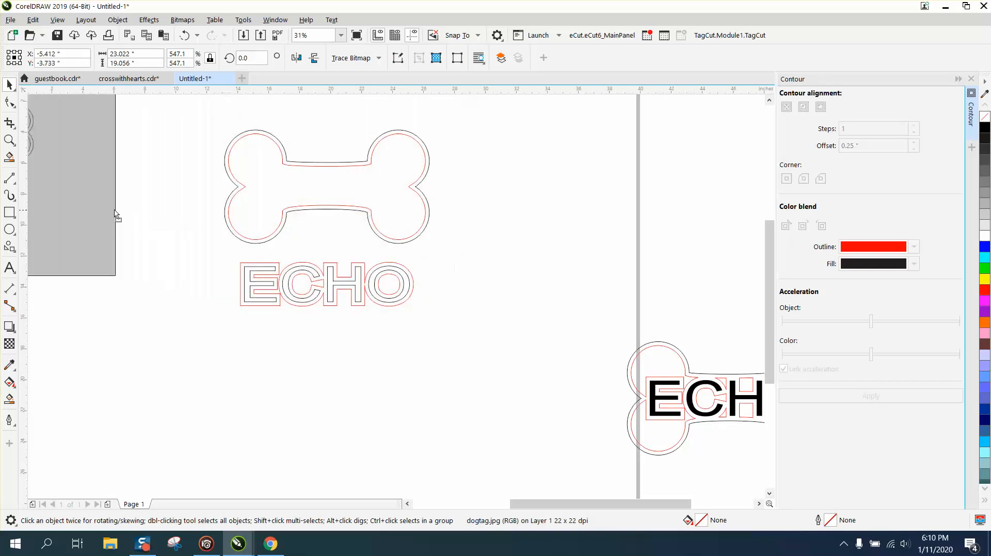
Break the ECHO contour apart from its letters with Object > Break Contour Apart
left_click(326, 187)
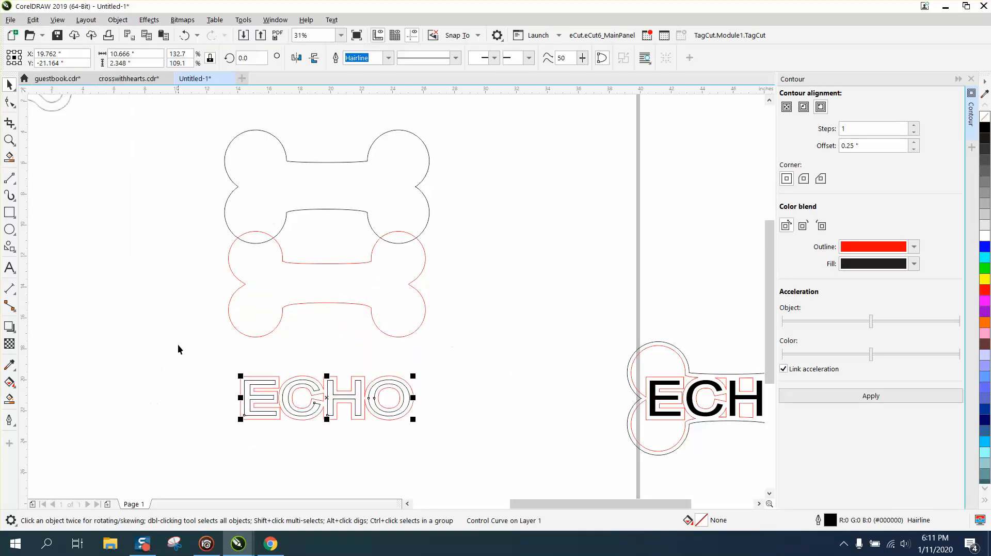
left_click(117, 20)
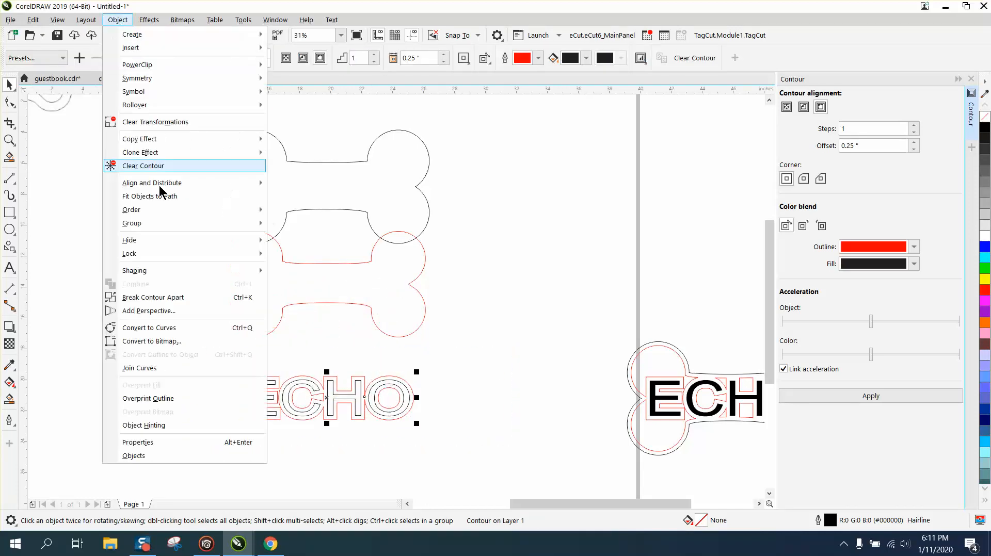
left_click(143, 165)
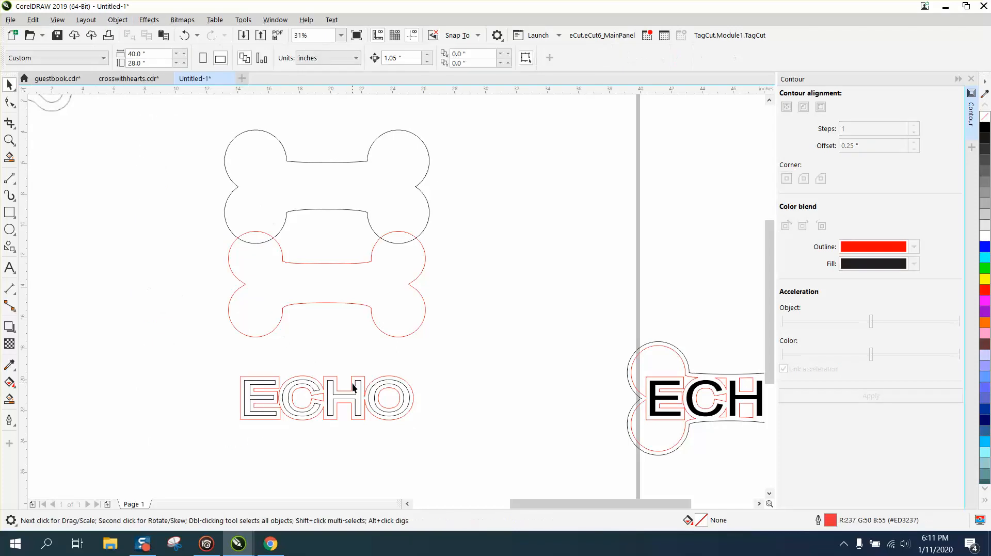
mouse_move(357, 375)
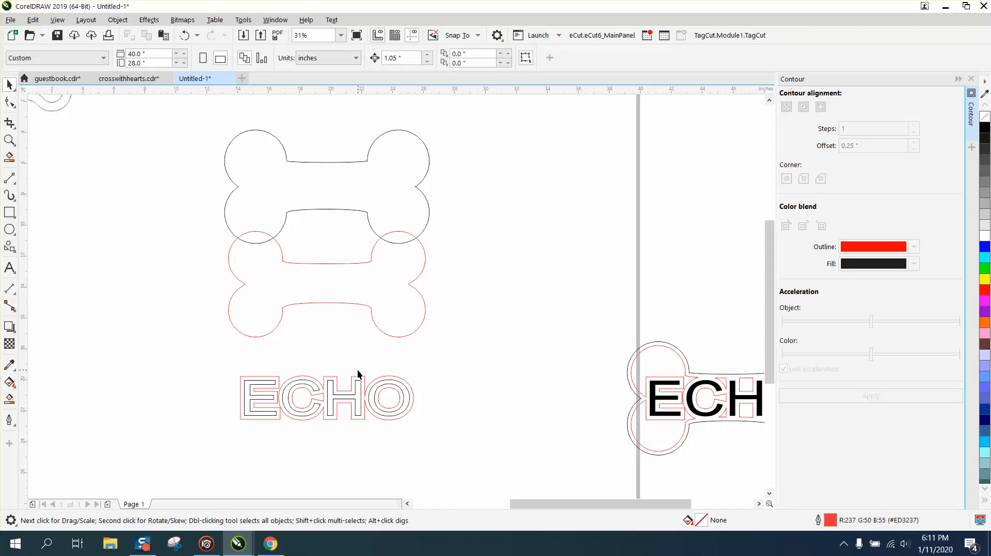
mouse_move(364, 383)
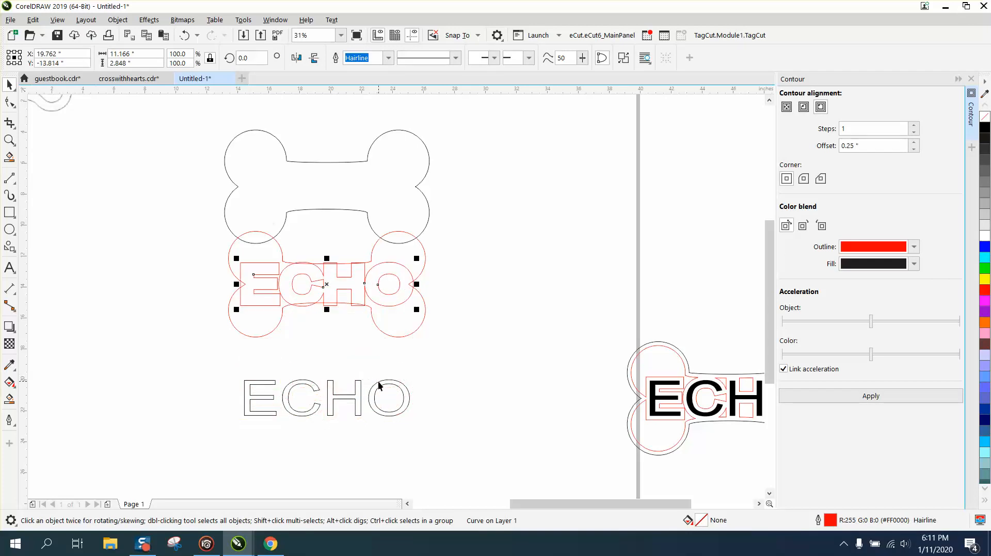
Weld the red ECHO contour with the red bone and set the black letters inside it
left_click(327, 398)
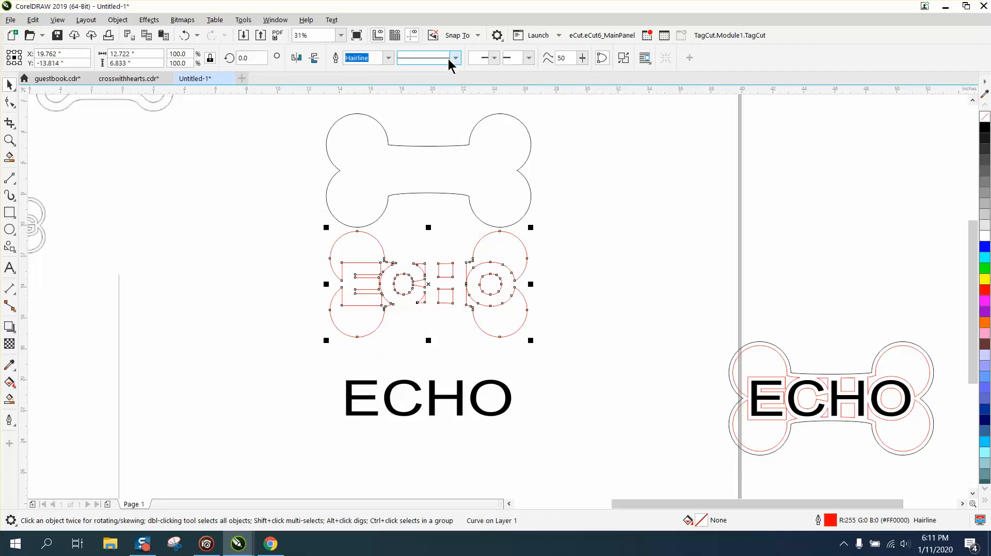
left_click(619, 279)
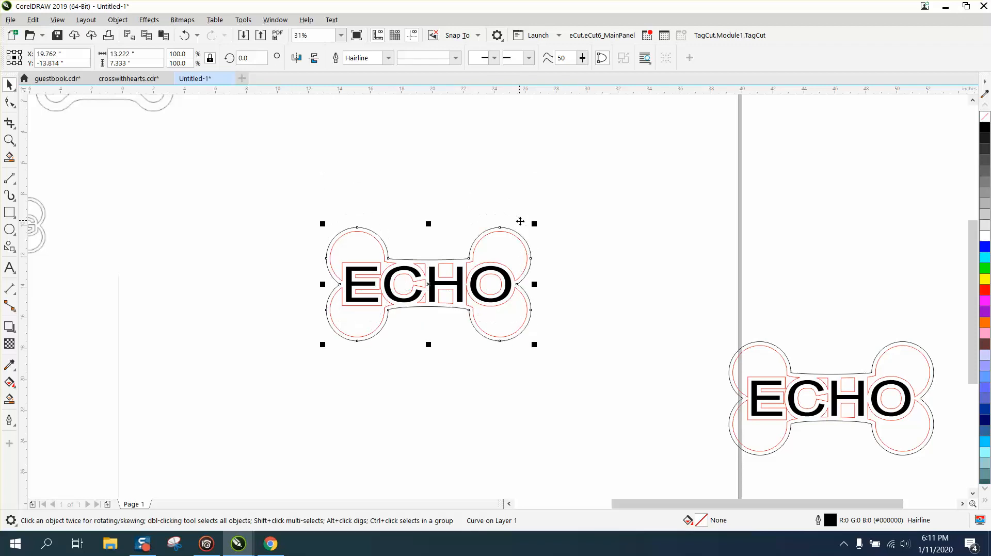
mouse_move(345, 326)
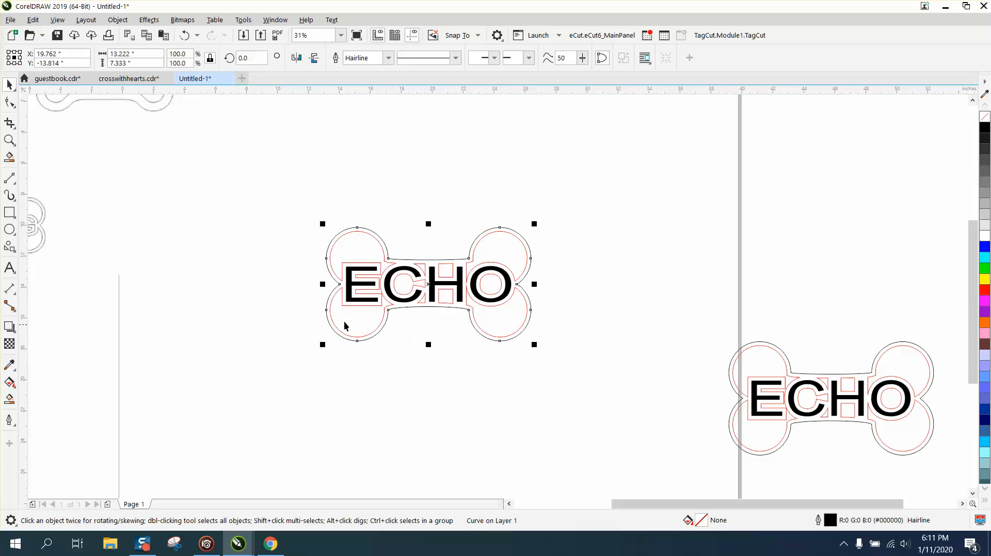
Fill the joined tag's enclosed region and the inside of the O with blue
left_click(11, 140)
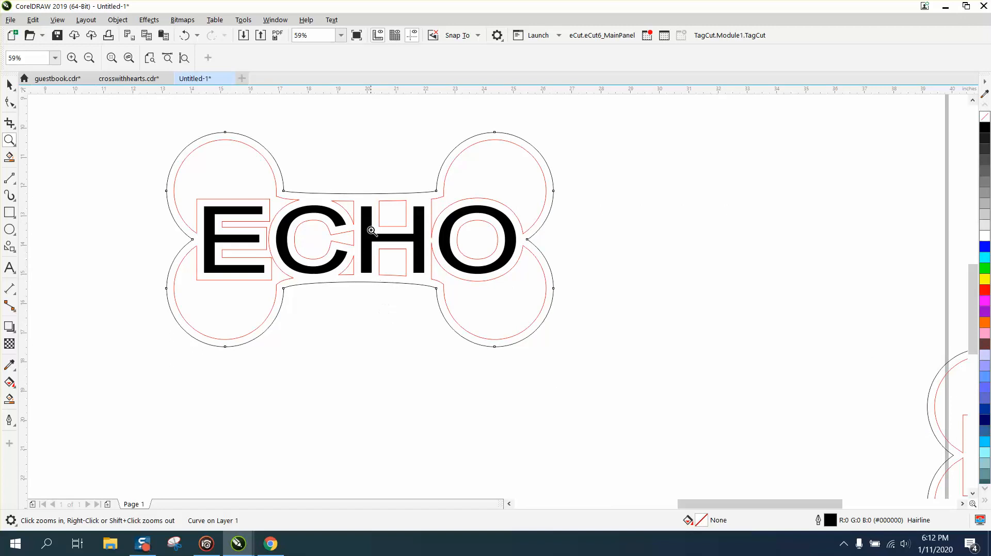
left_click(371, 241)
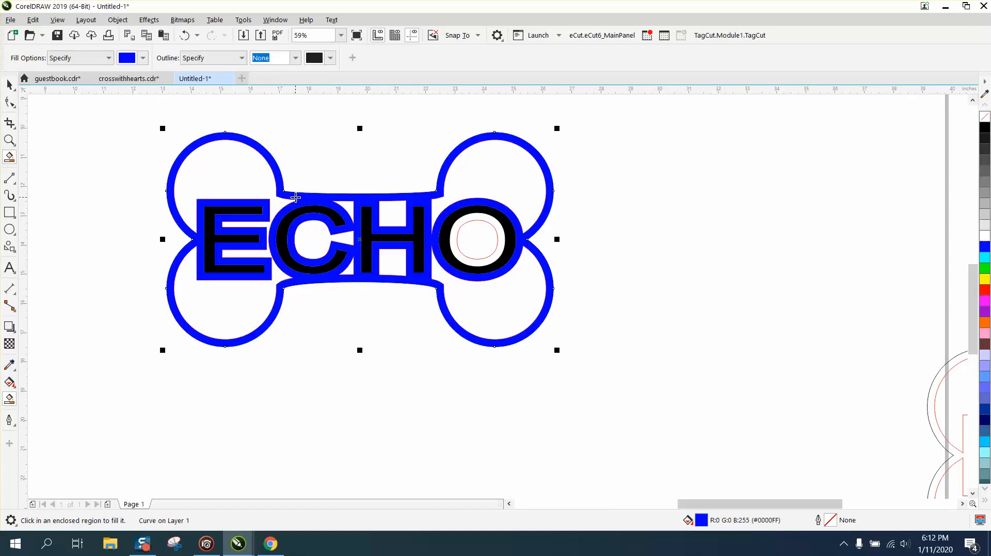
mouse_move(497, 231)
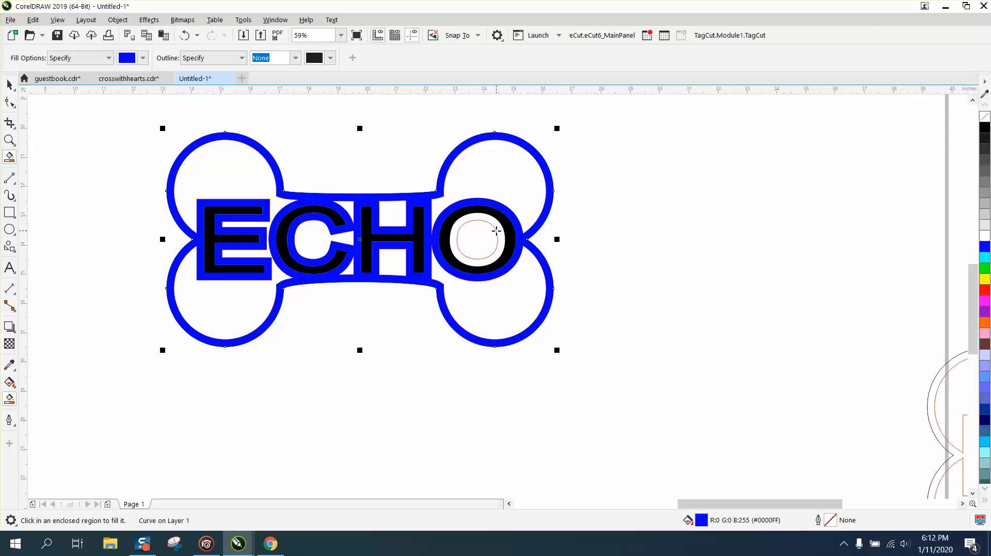
mouse_move(496, 231)
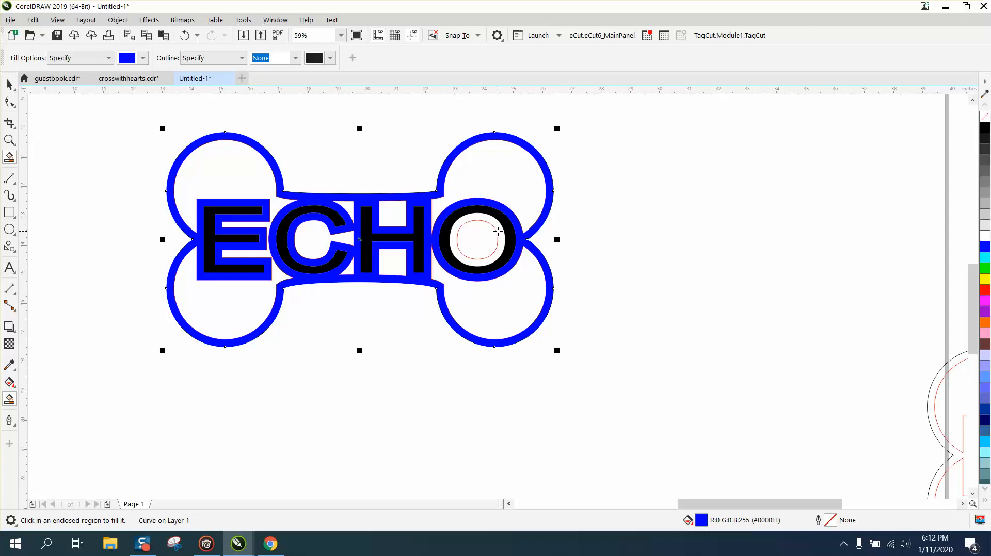
left_click(477, 240)
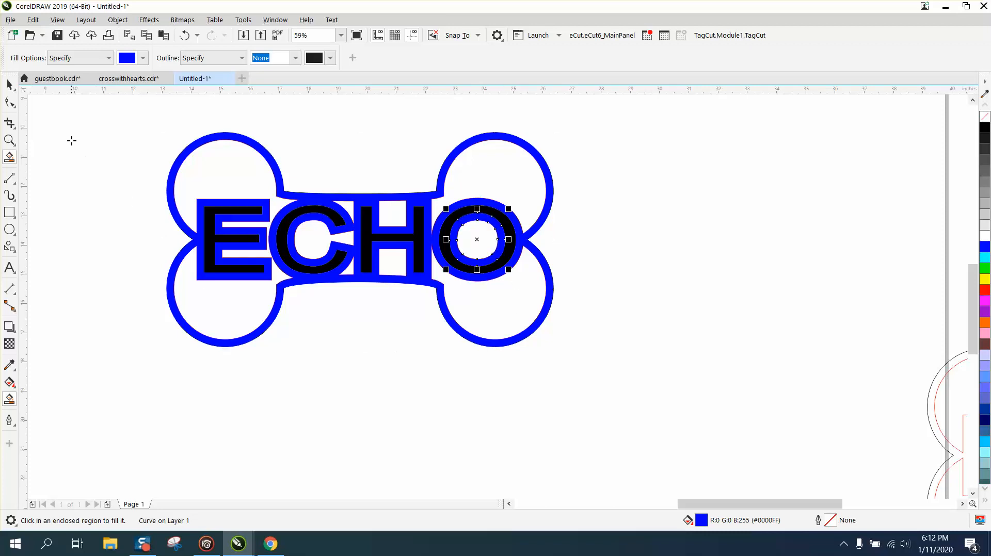
left_click(9, 84)
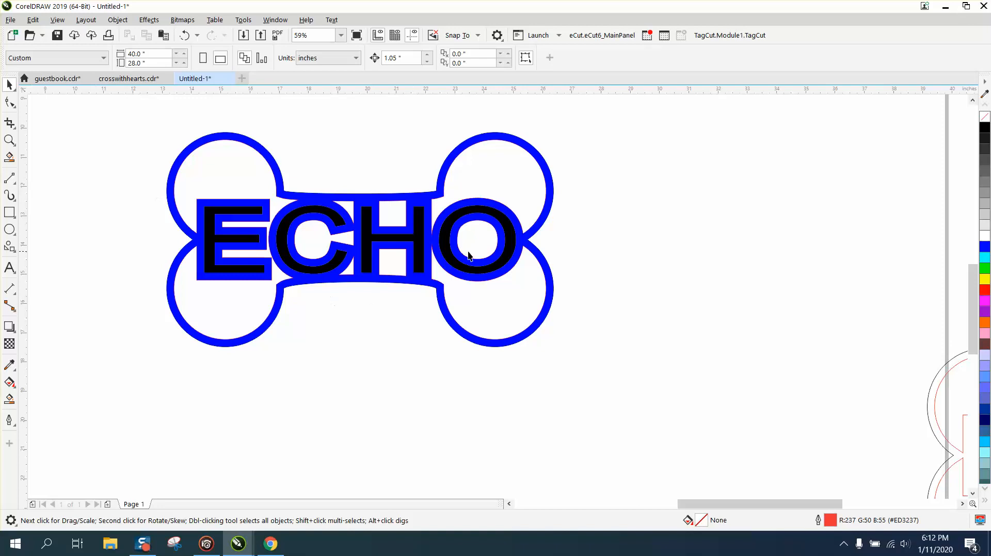
mouse_move(499, 229)
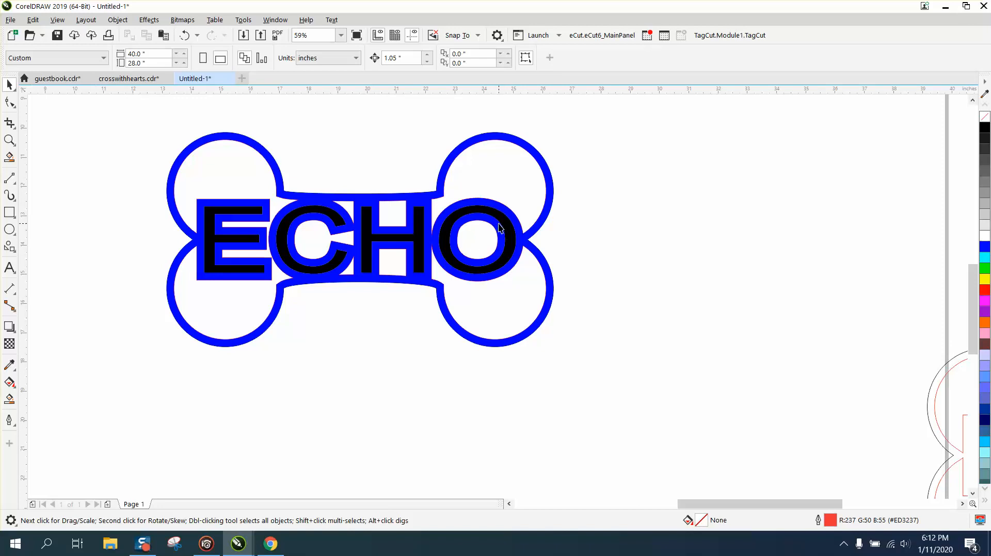
mouse_move(468, 238)
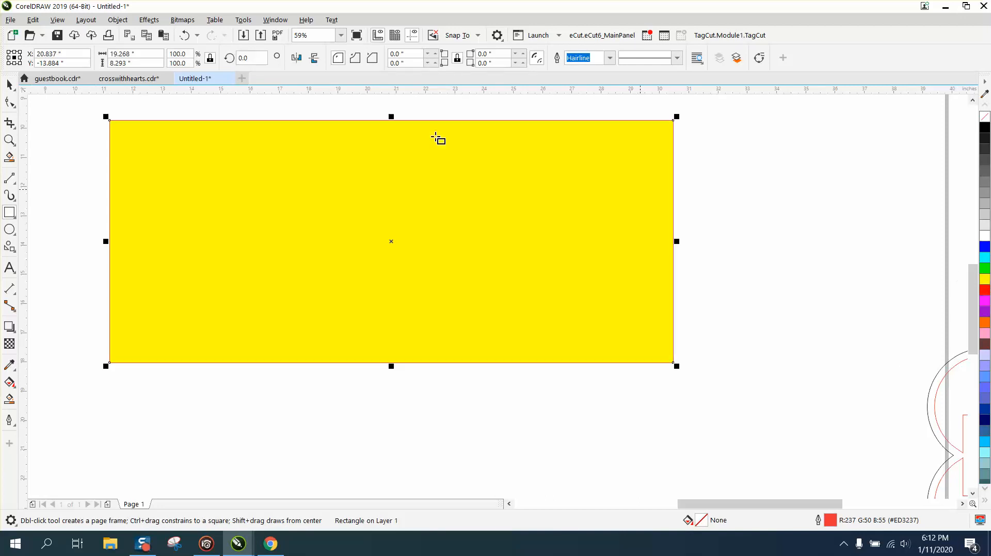
Send the yellow rectangle to the back behind the bone design
left_click(117, 19)
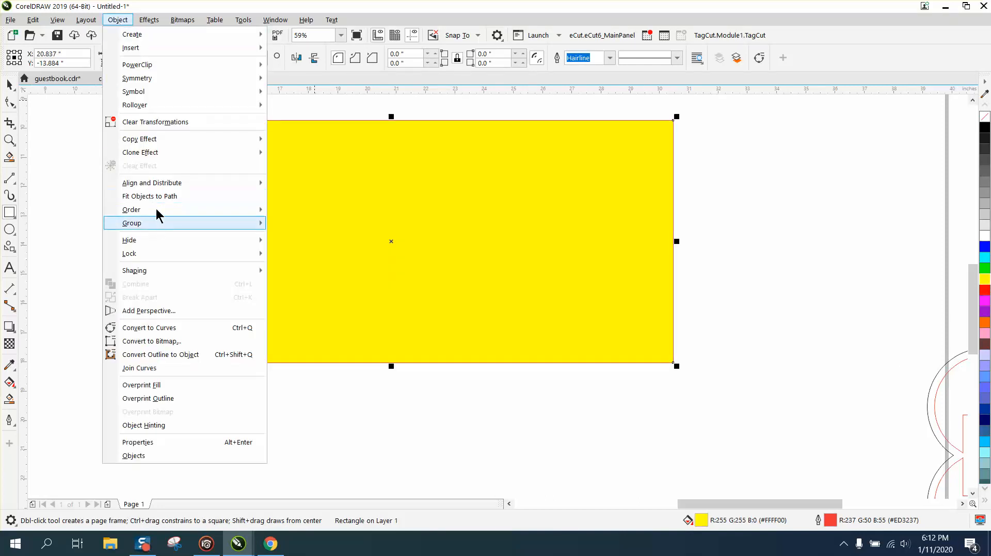
left_click(131, 223)
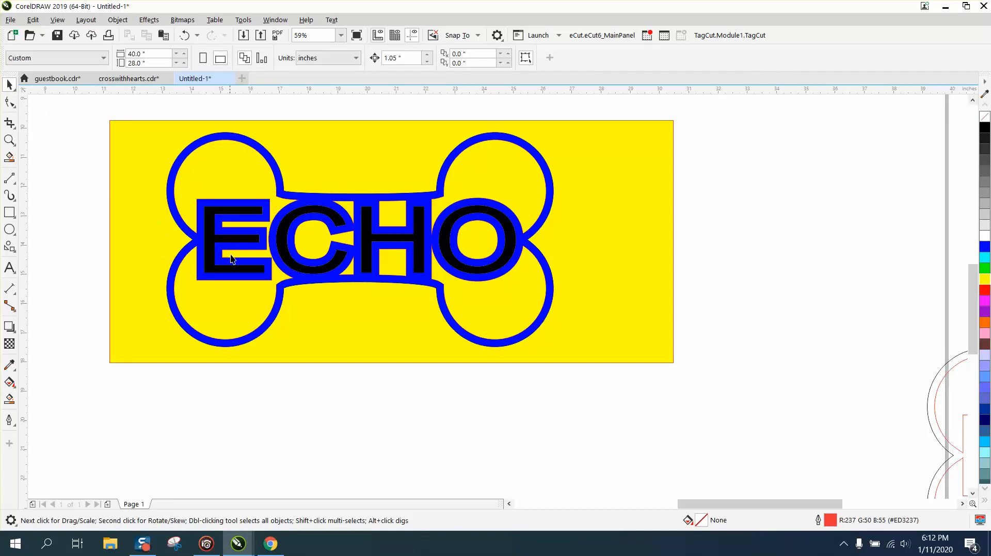
mouse_move(426, 236)
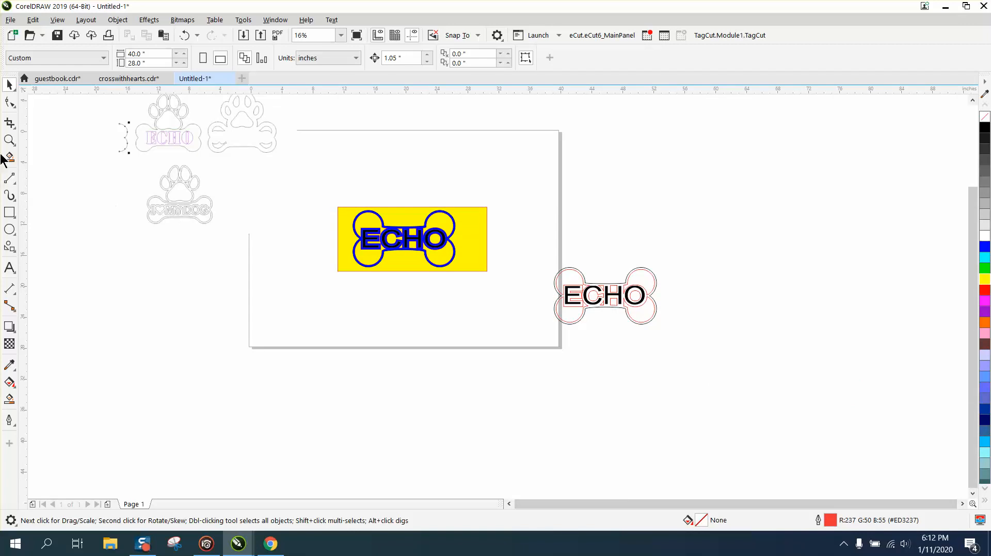
left_click(9, 139)
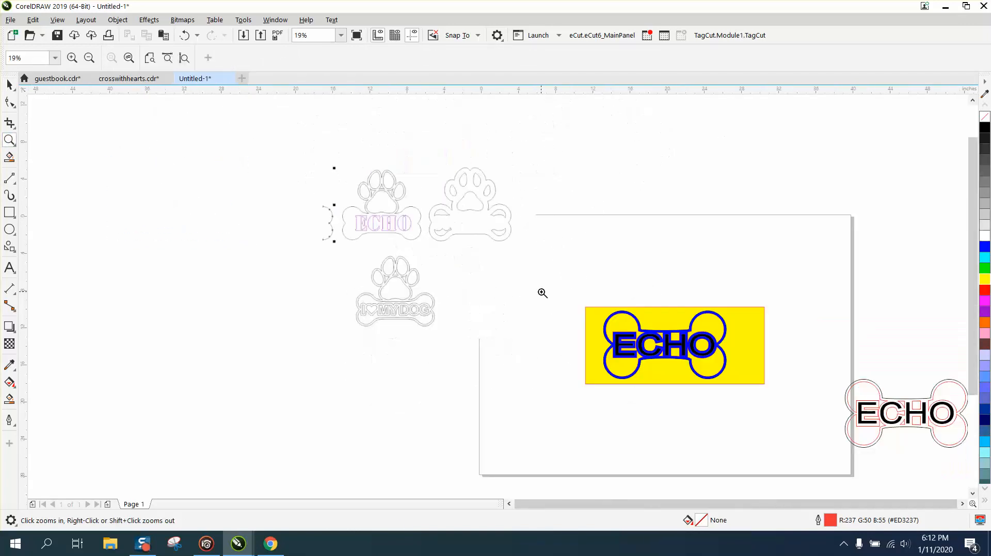
Inspect the H–O joint up close, then undo sending the rectangle to the back
left_click(542, 293)
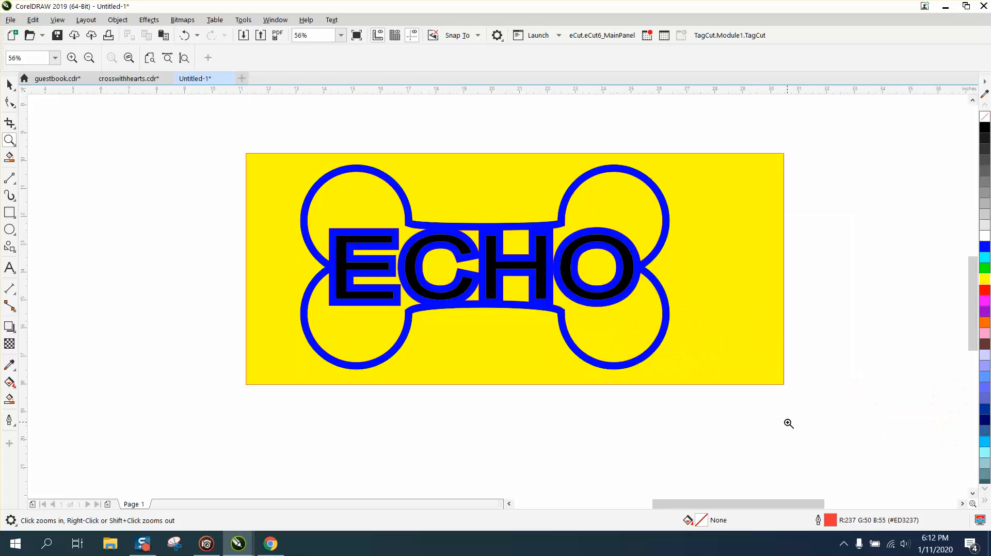
mouse_move(545, 257)
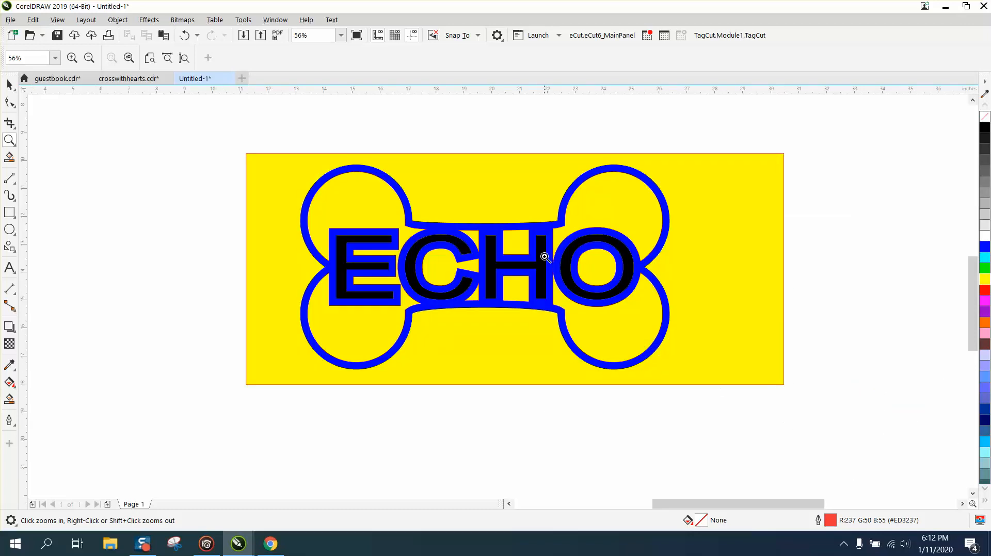
left_click(544, 257)
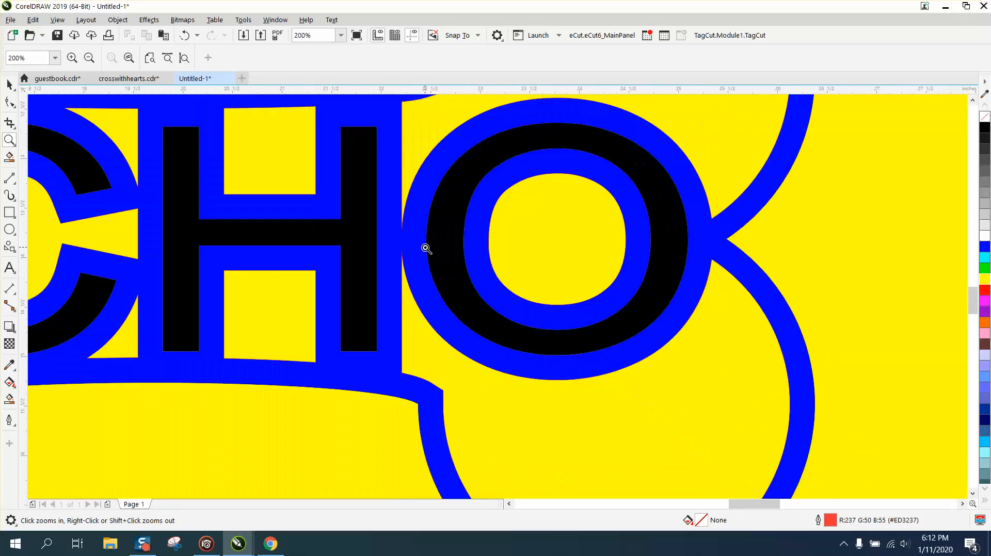
right_click(426, 249)
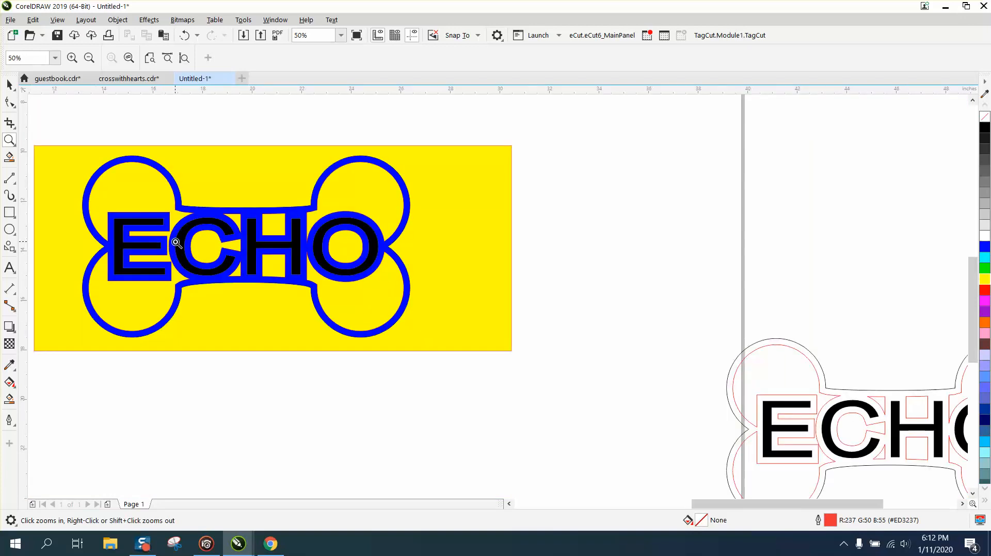
left_click(184, 35)
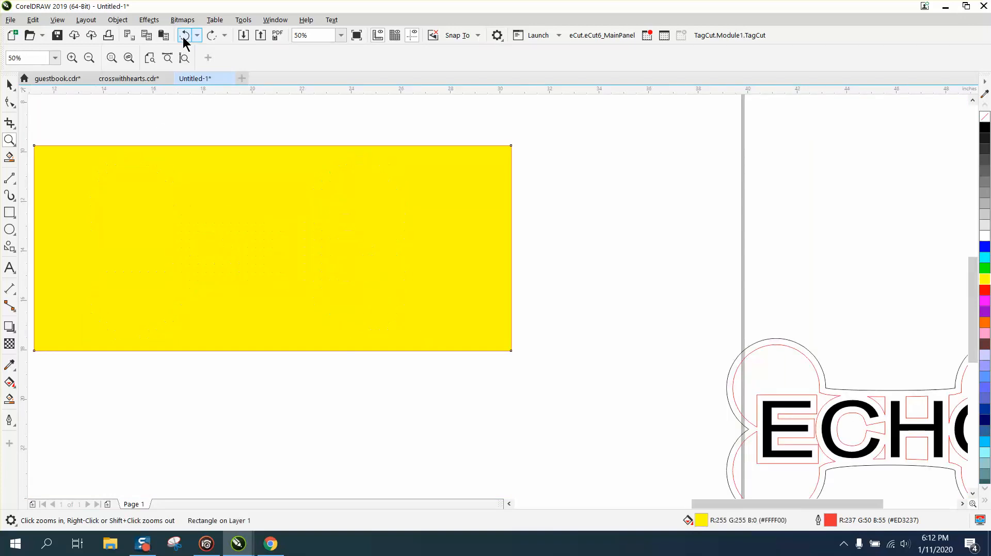
Undo the yellow rectangle and fills, leaving the ECHO curves over the red bone outline
left_click(184, 35)
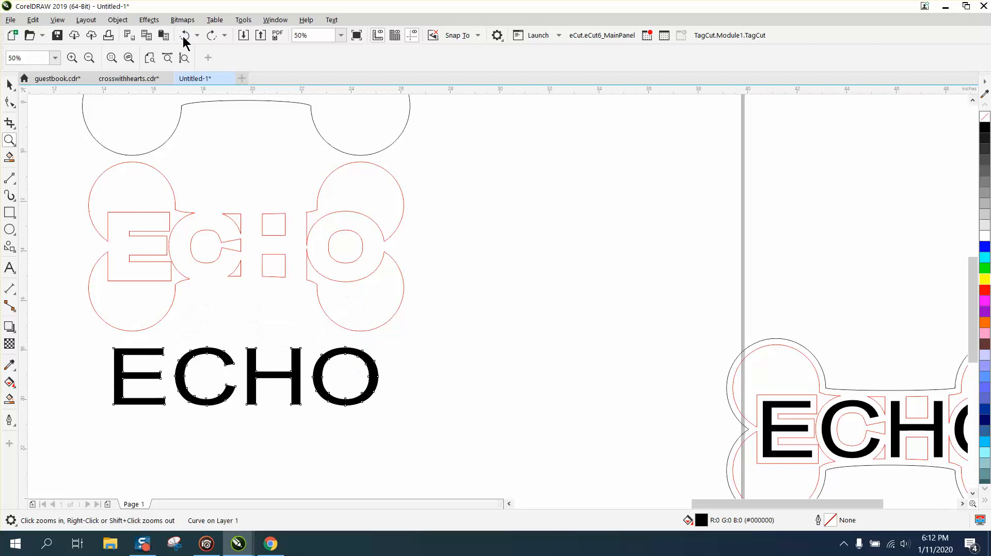
left_click(185, 35)
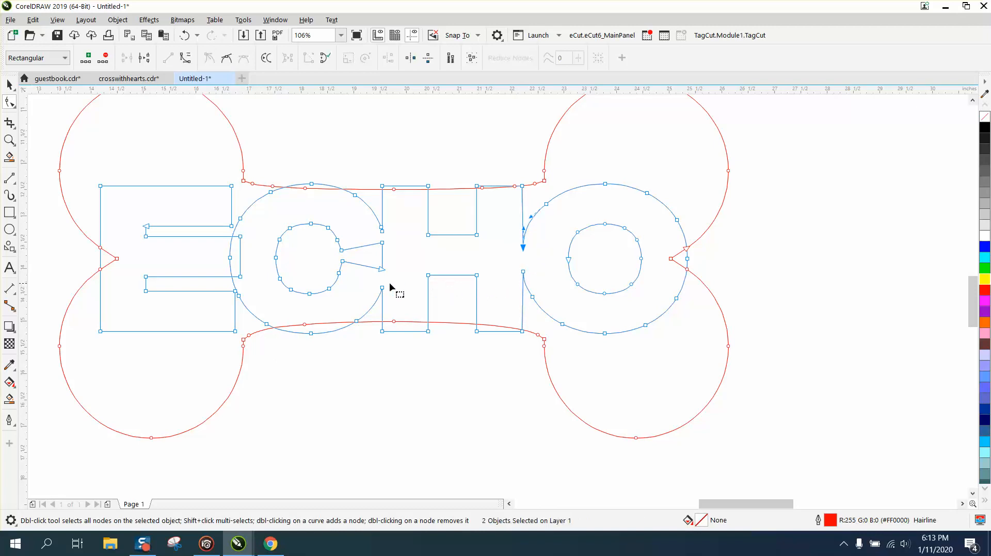
mouse_move(379, 288)
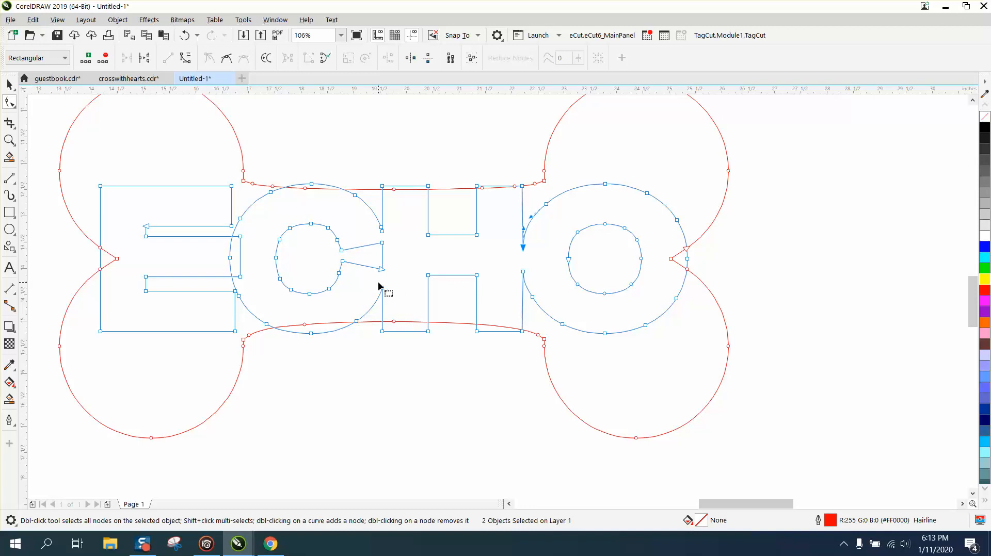
mouse_move(193, 215)
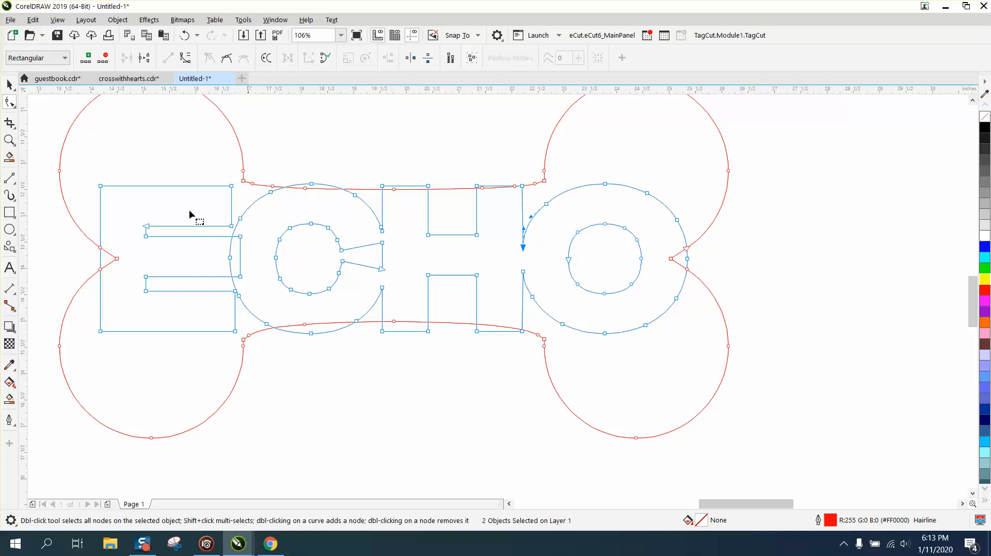
left_click(9, 141)
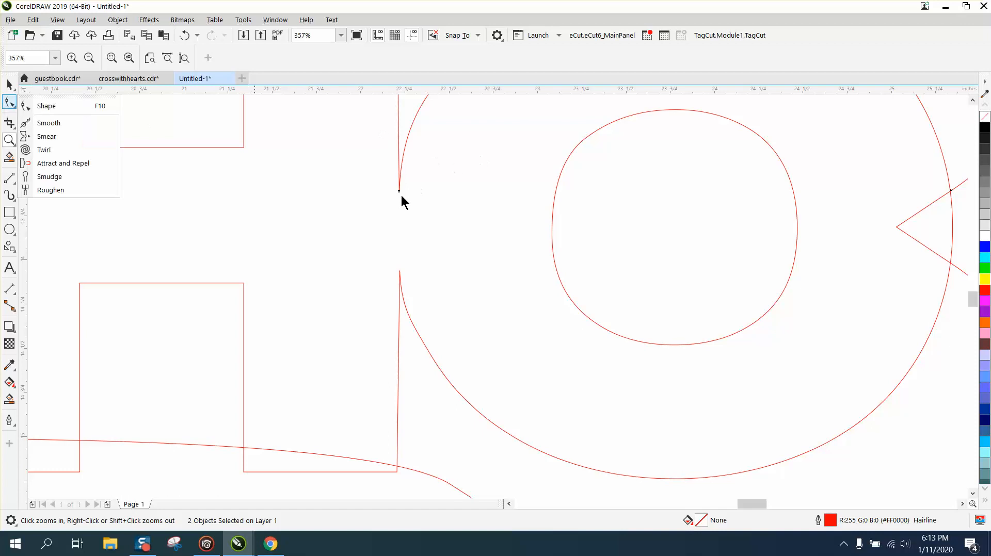
left_click(47, 106)
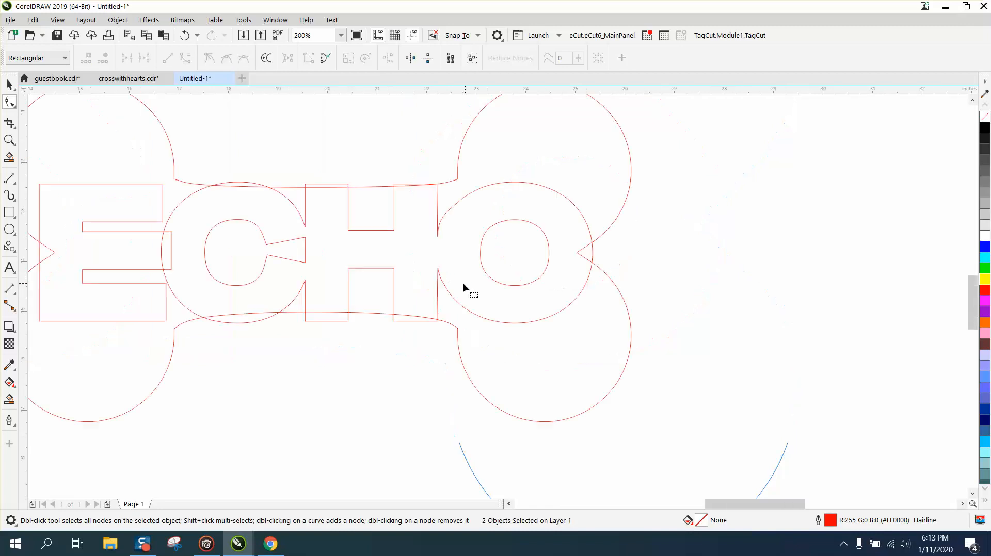
left_click(307, 35)
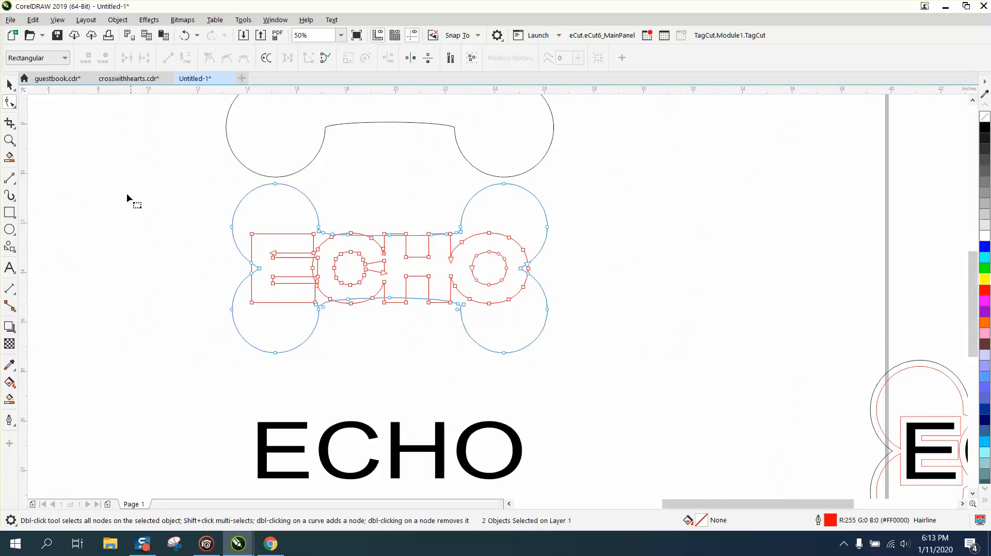
Switch from the Pick tool to the Virtual Segment Delete tool for trimming overlaps
left_click(10, 83)
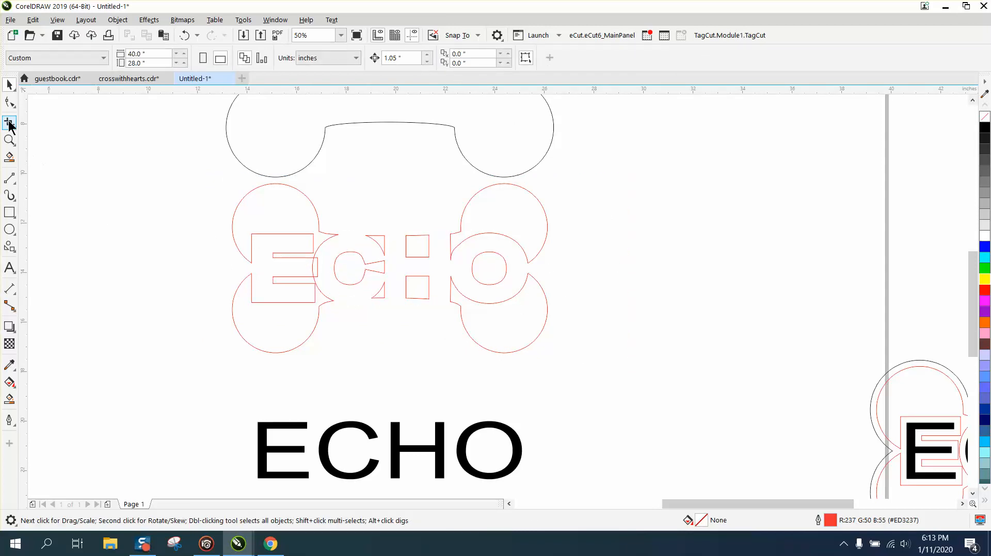
left_click(9, 123)
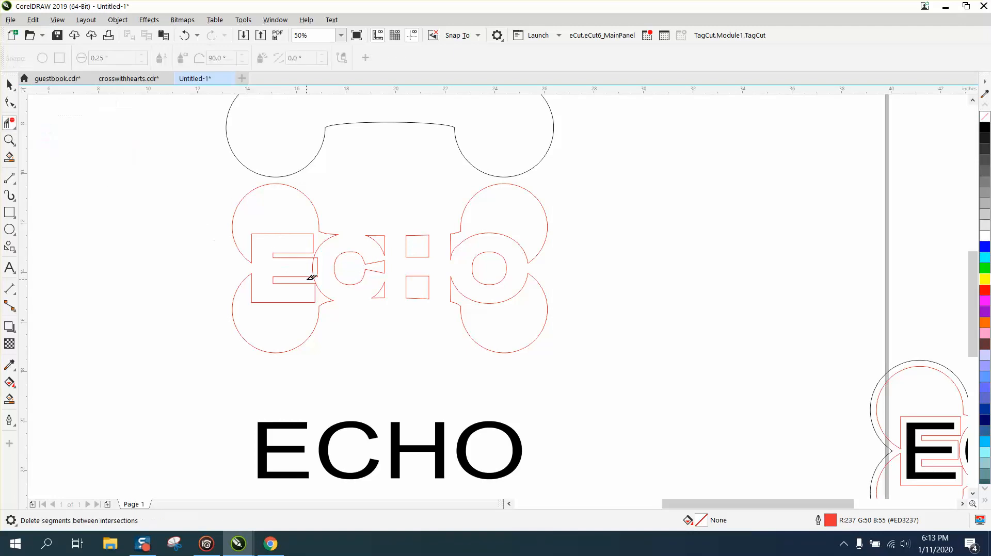
mouse_move(318, 265)
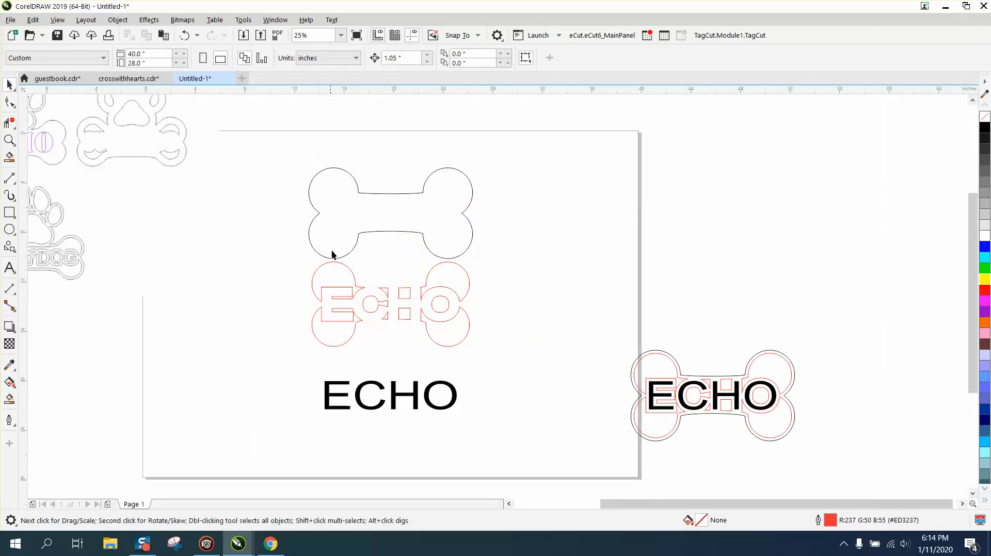
Align the bone outline, connected ECHO outline and black letters into one tag
left_click(390, 395)
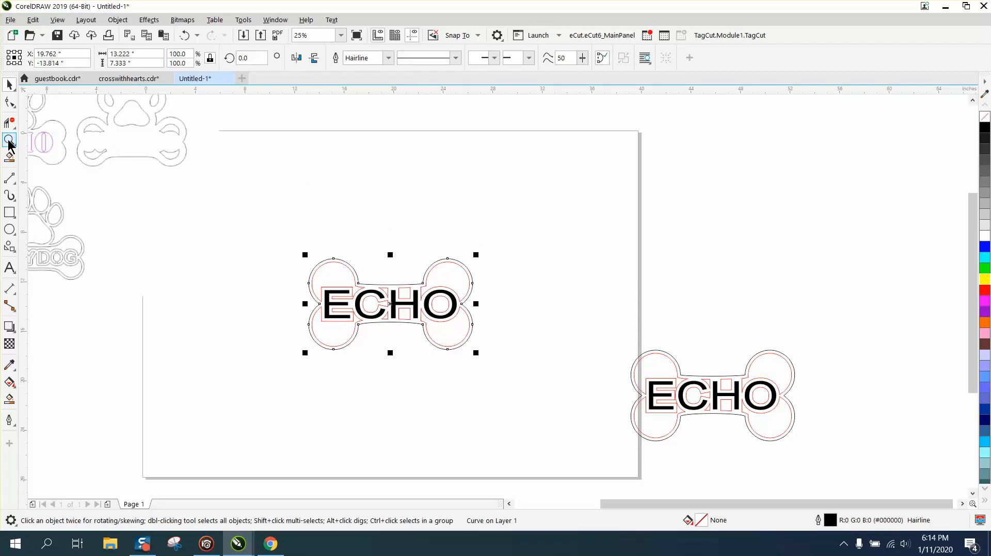
left_click(10, 139)
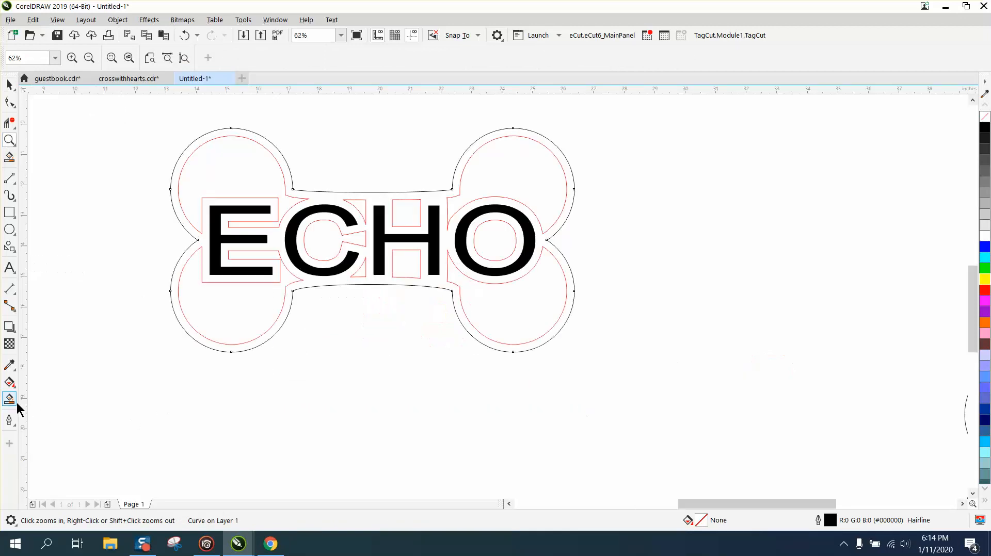
Smart-fill the enclosed bone areas brown, then undo the stray fill inside the O
left_click(9, 398)
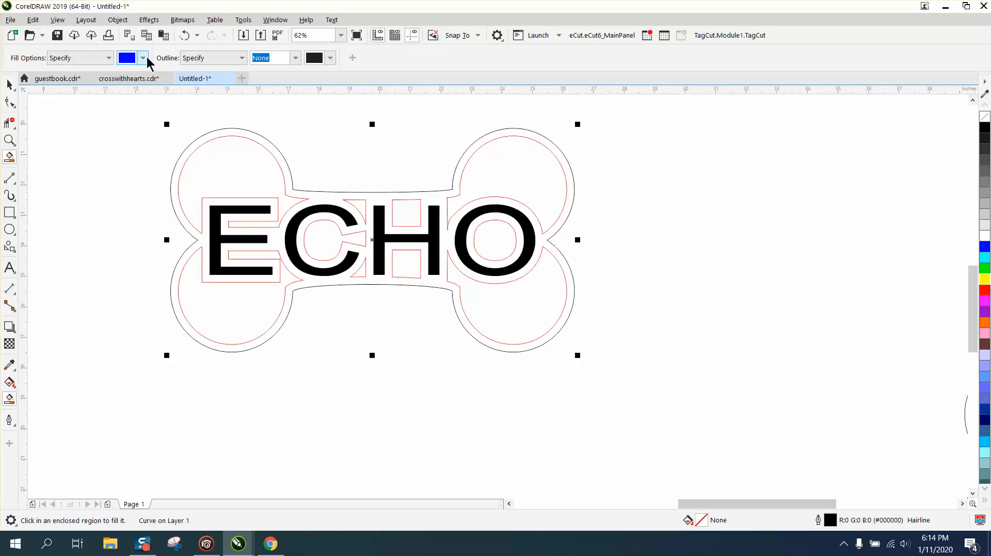
left_click(143, 58)
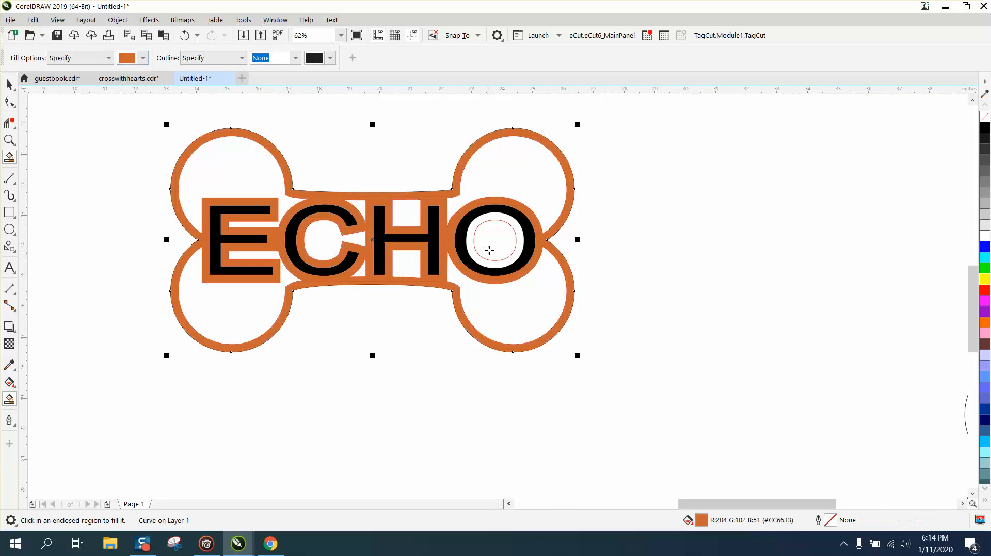
left_click(495, 240)
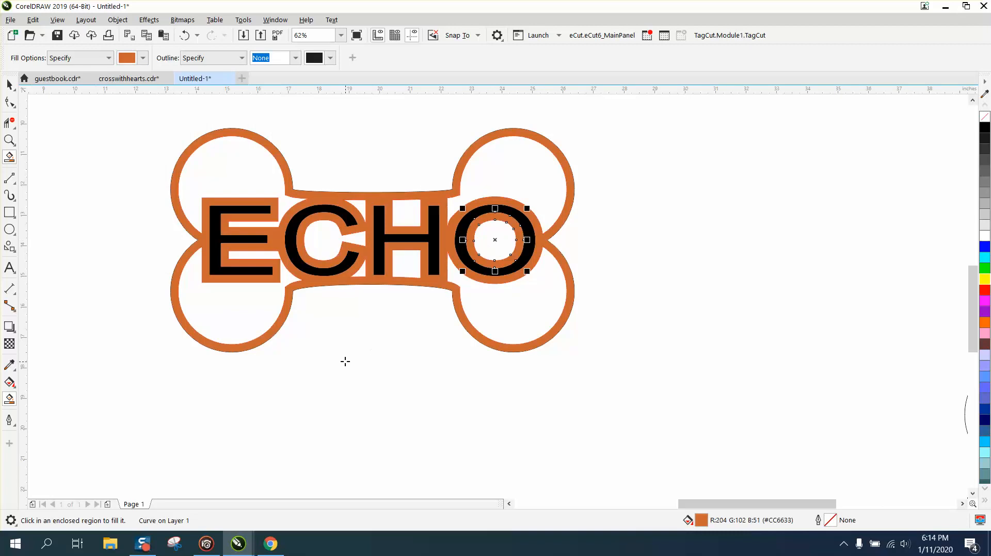
mouse_move(370, 290)
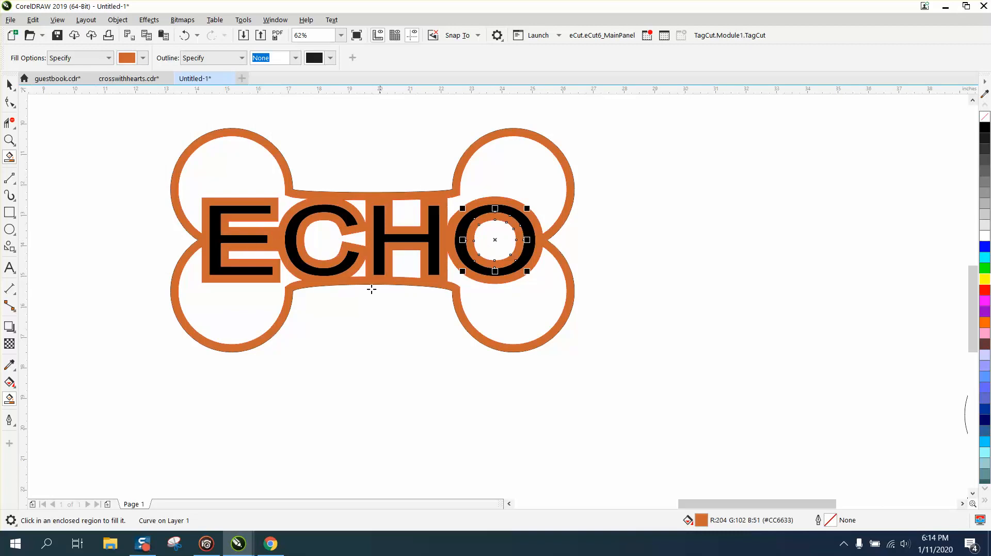
mouse_move(241, 193)
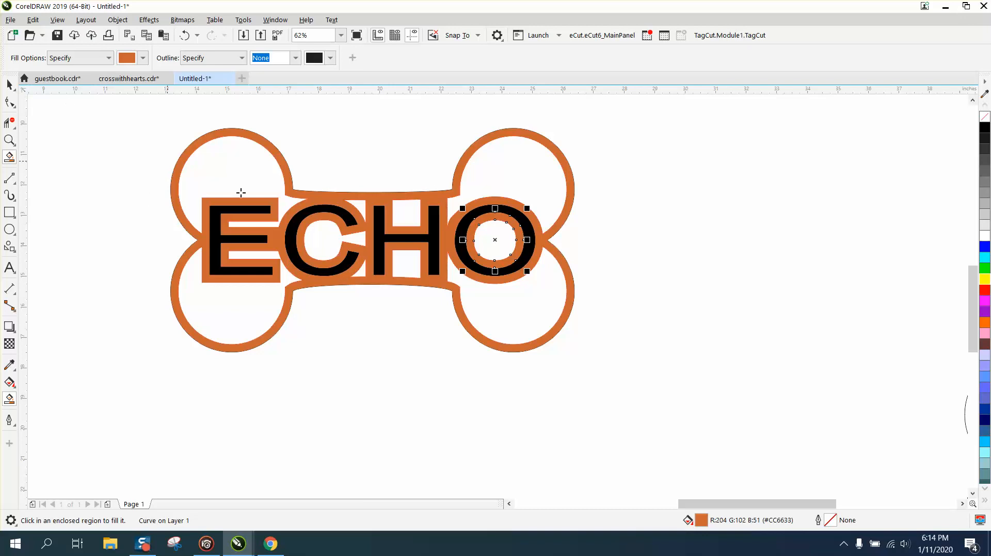
left_click(188, 35)
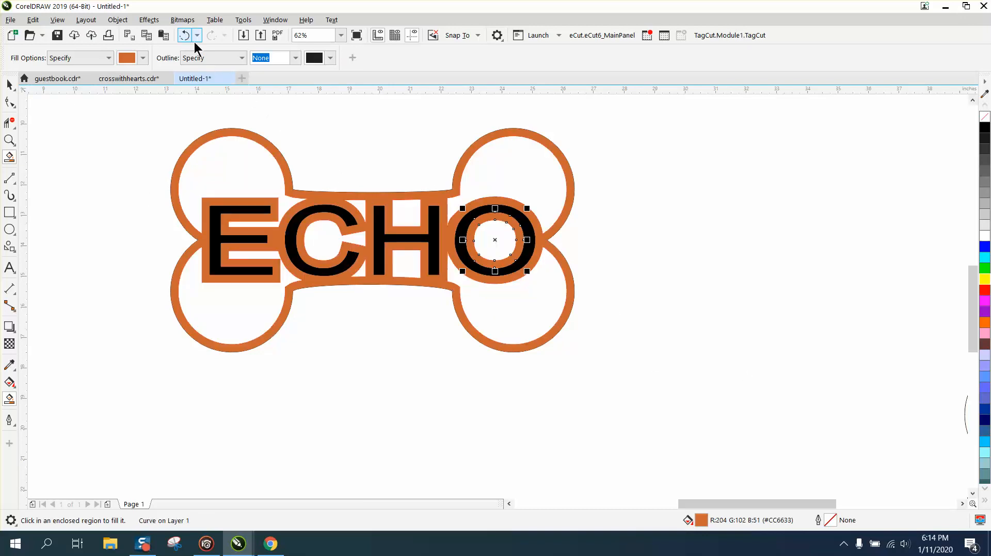